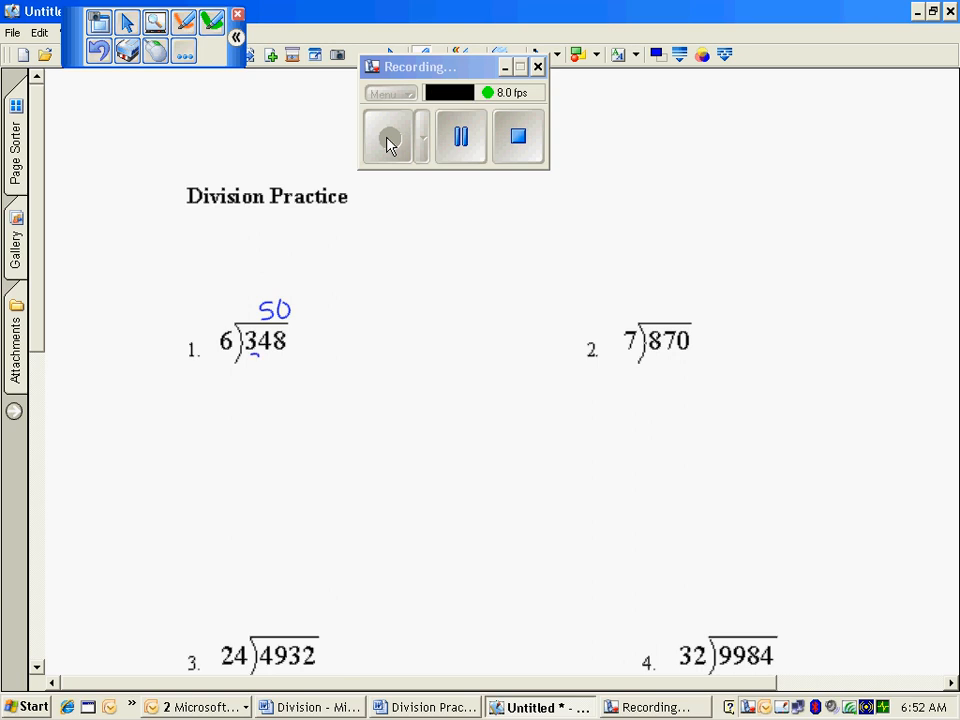
Handwrite 348 ÷ 6 as 50, subtract 300, 7, subtract 42, 1, subtract 6, then box the answer 58.
drag(244, 370, 304, 360)
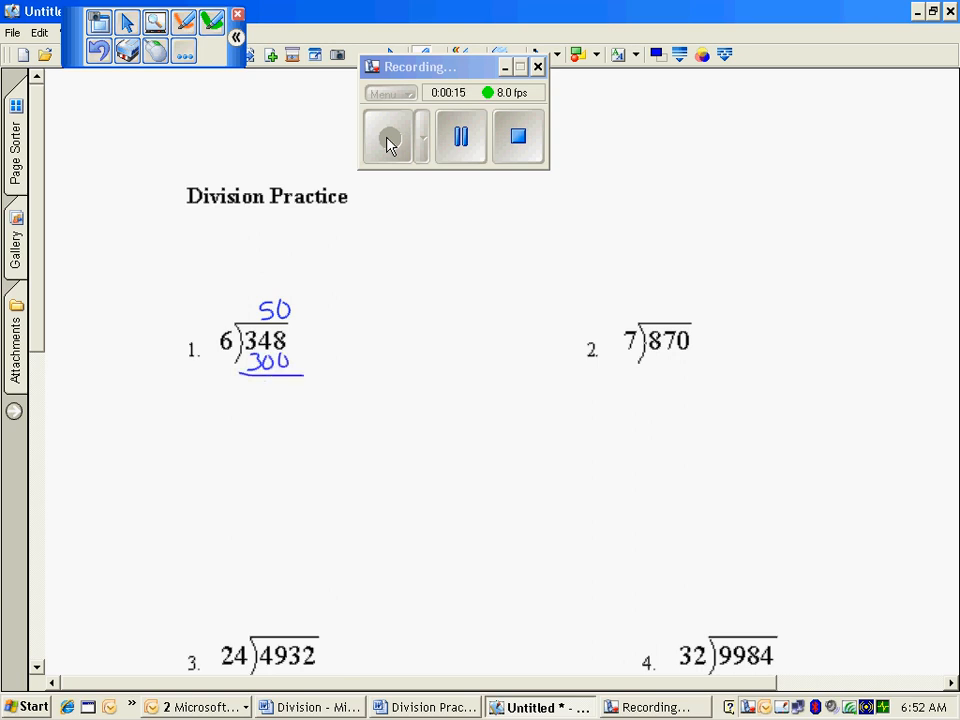
drag(264, 384, 296, 384)
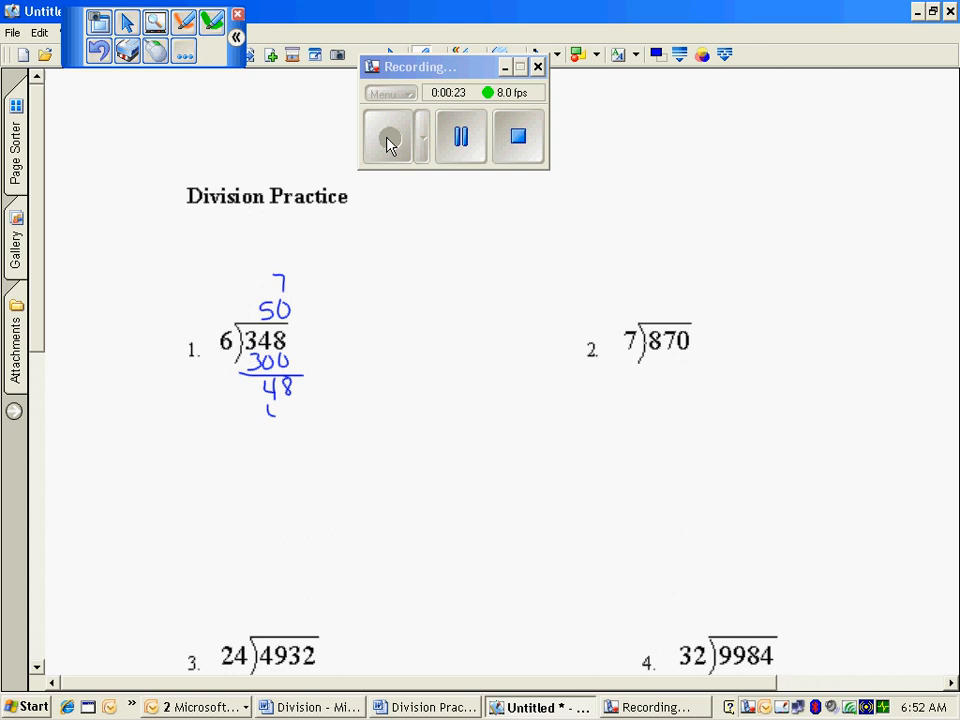
drag(268, 410, 304, 424)
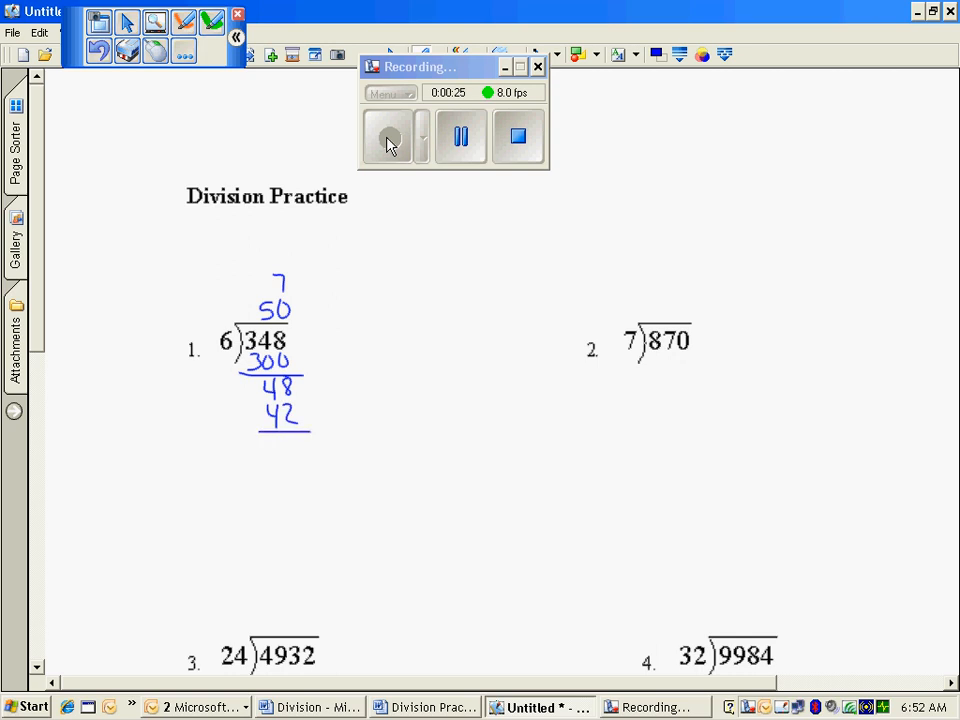
drag(290, 436, 300, 456)
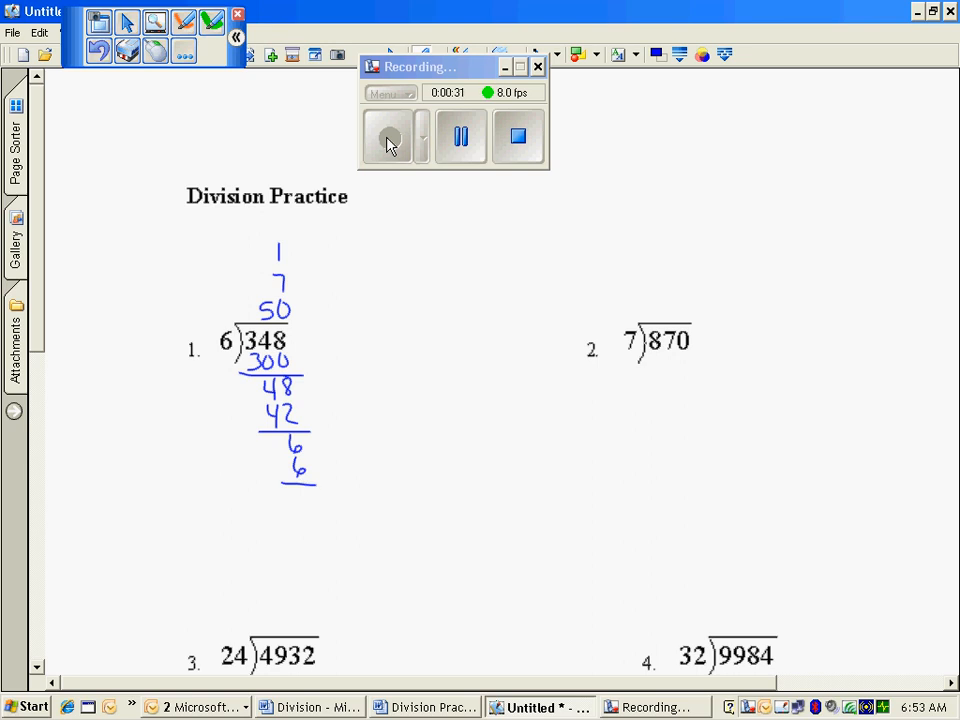
drag(320, 304, 356, 350)
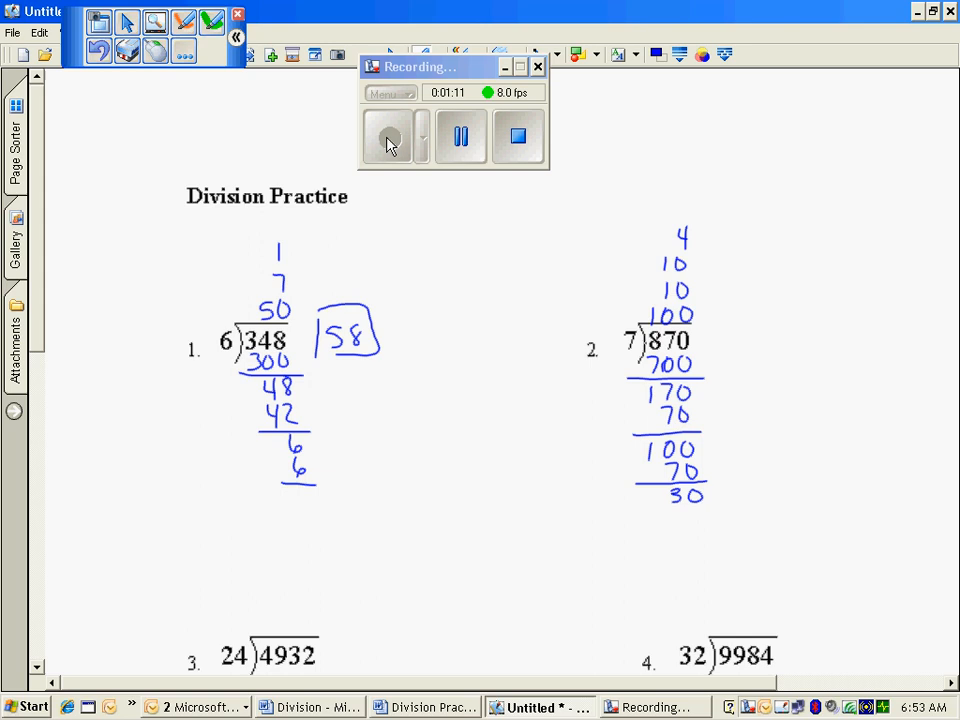
Write the answer 124 R2 beside problem 2 (870 ÷ 7).
drag(676, 518, 710, 518)
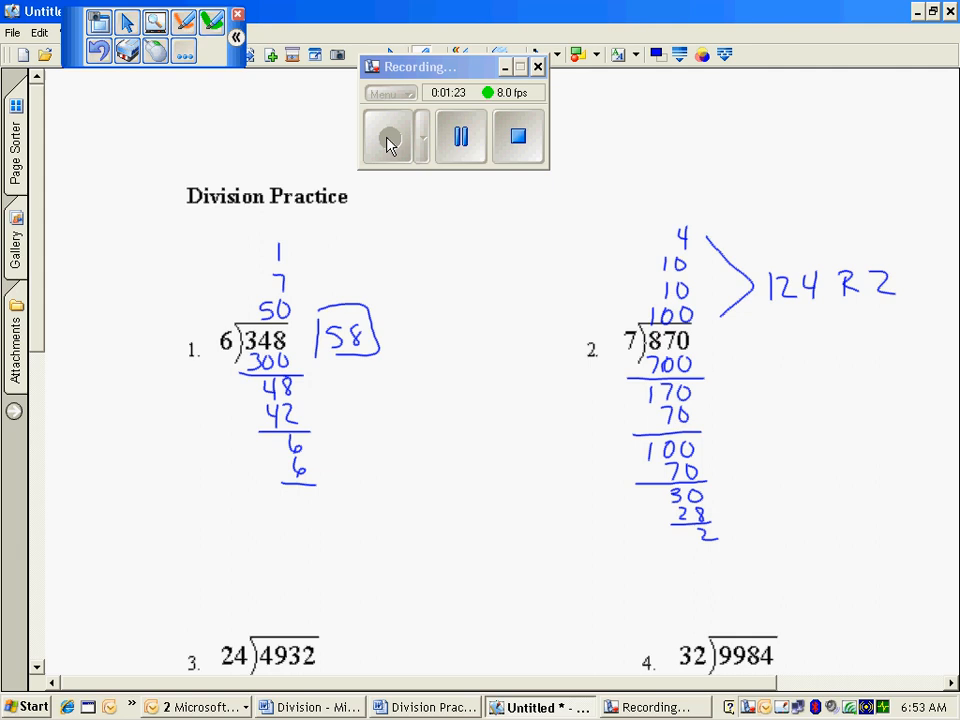
Work 4932 ÷ 24 as 200 minus 4800, then 2, 2, 1 with subtractions 48, 48, 24 leaving remainder 12.
scroll(down, 3)
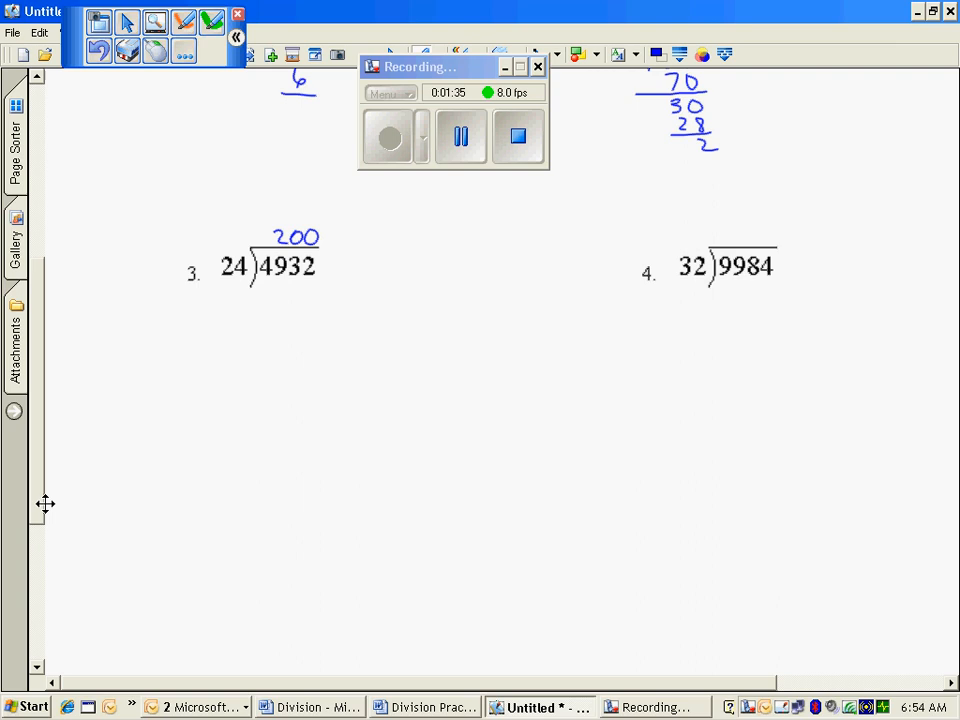
drag(304, 284, 316, 300)
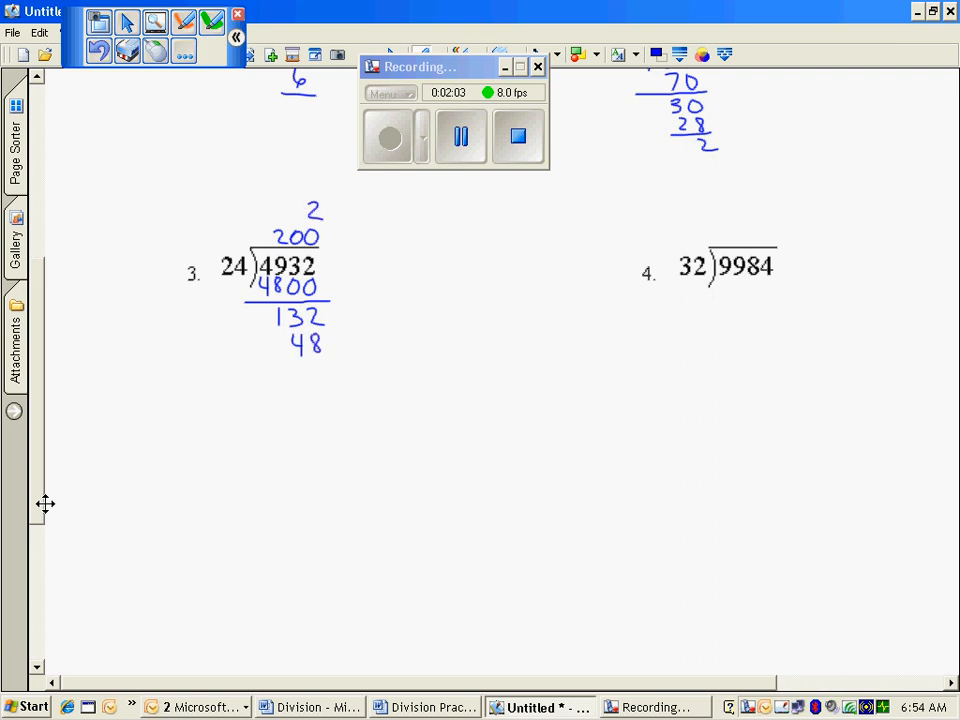
drag(276, 352, 336, 352)
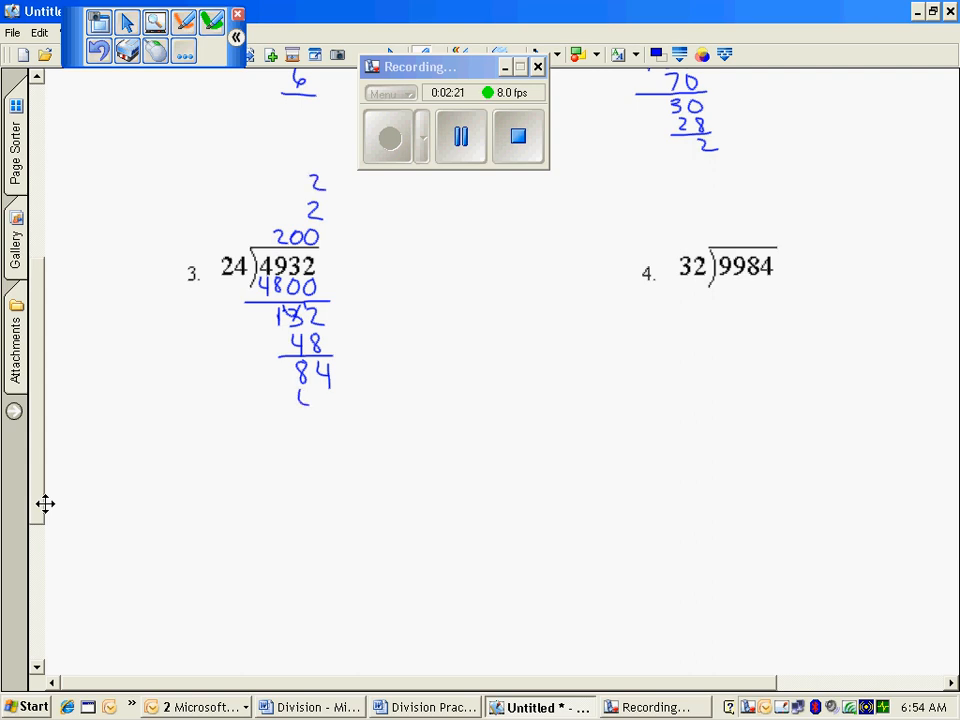
drag(300, 400, 340, 410)
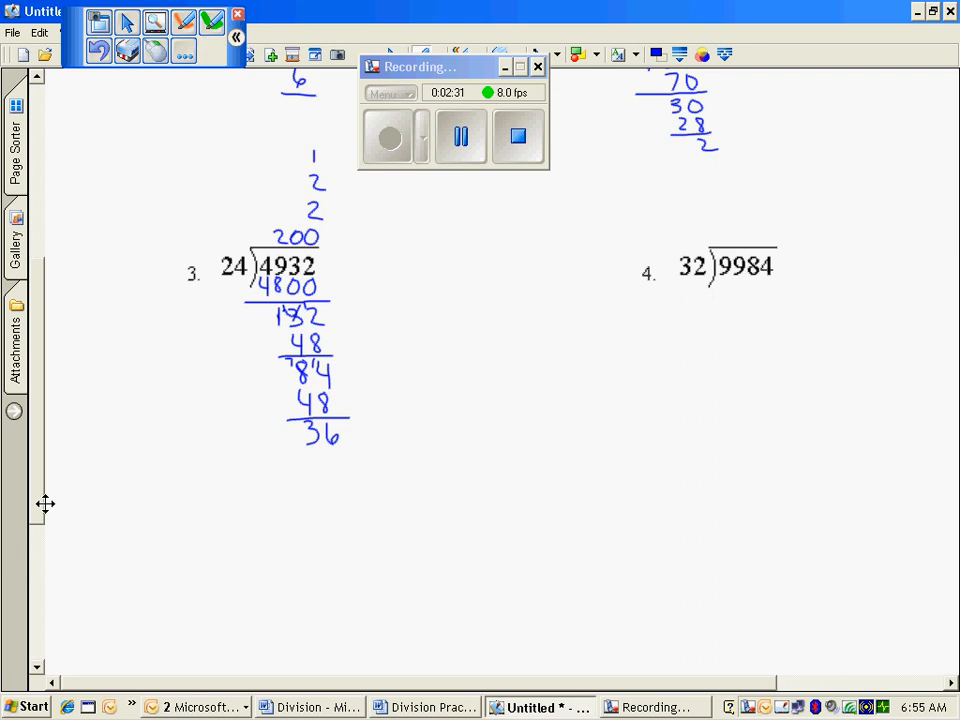
drag(296, 456, 350, 480)
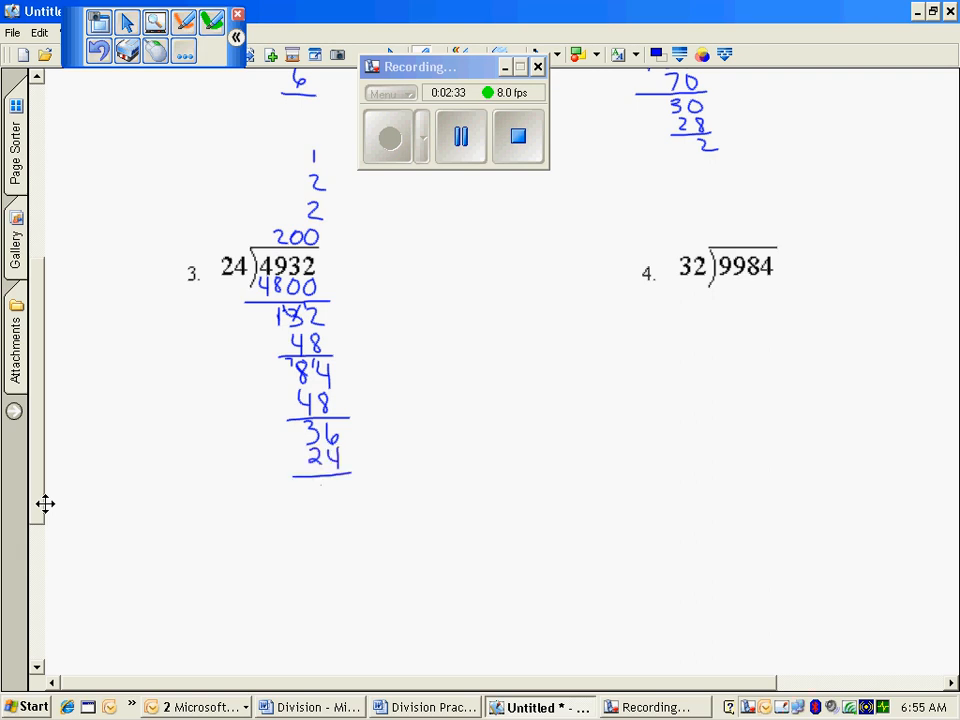
text(12)
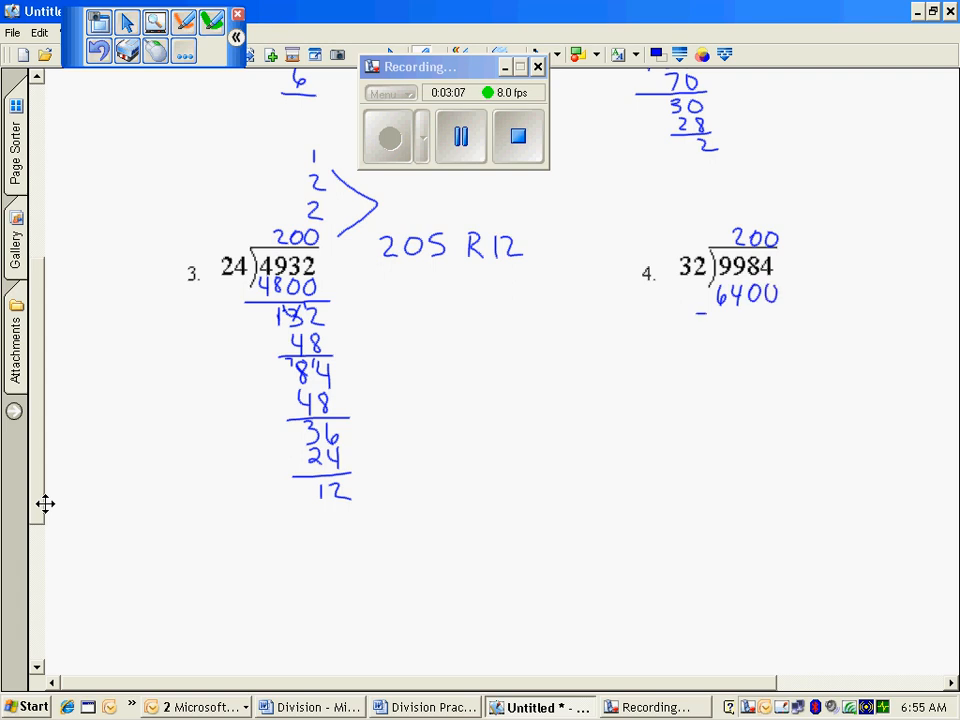
Start 9984 ÷ 32 with partial quotients 200 and 100, subtracting 6400 then 3200 under 3584.
drag(696, 312, 800, 308)
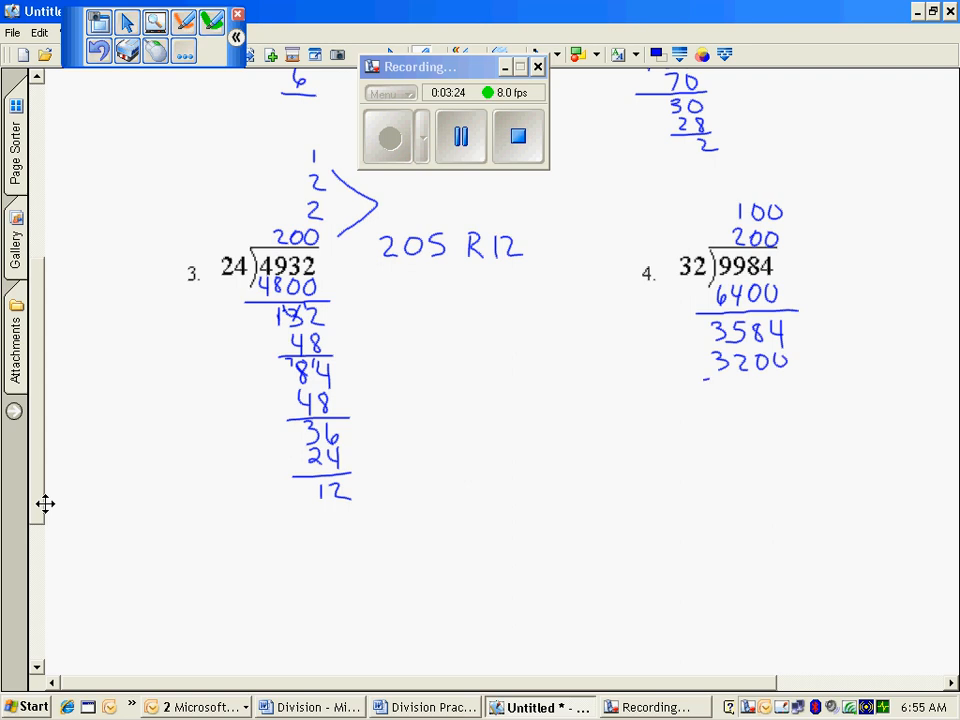
drag(704, 380, 796, 374)
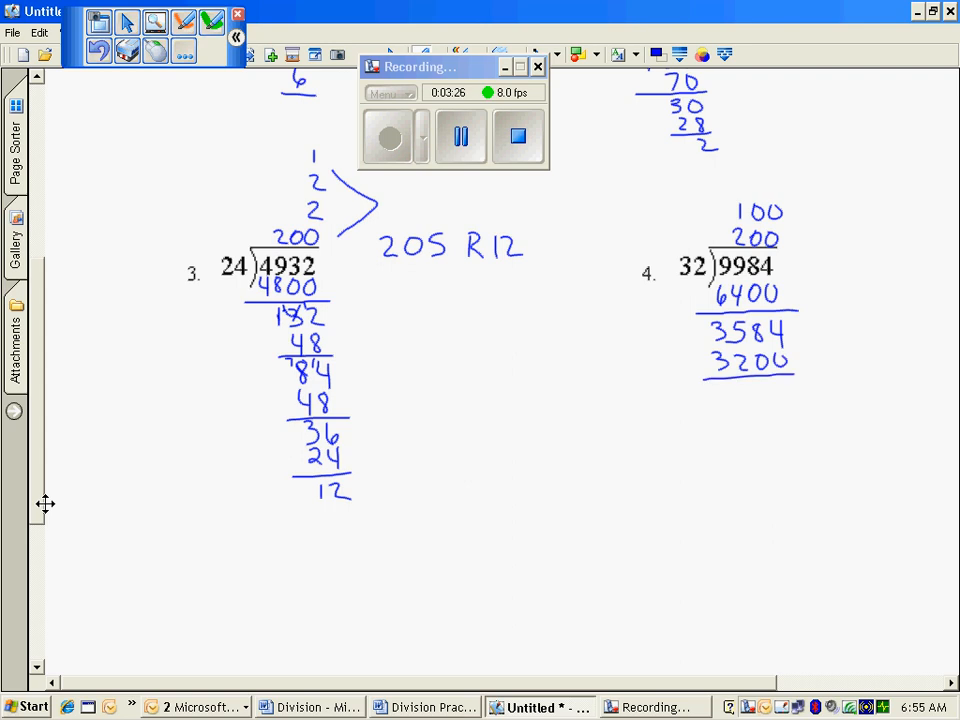